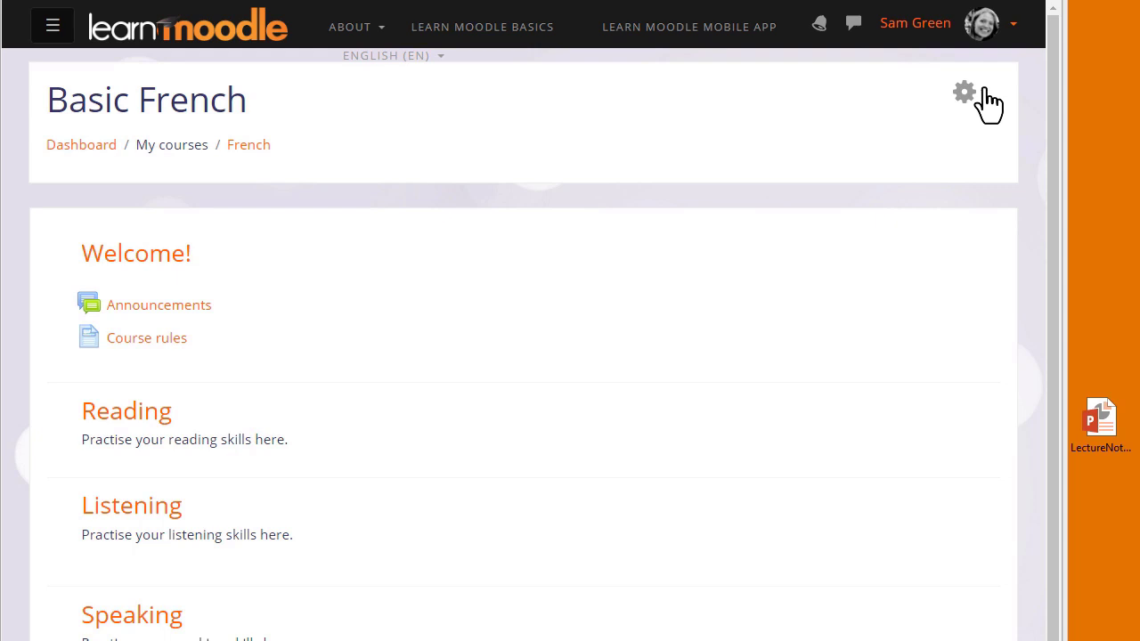
- Turn editing on for the Basic French course via the gear menu
left_click(964, 93)
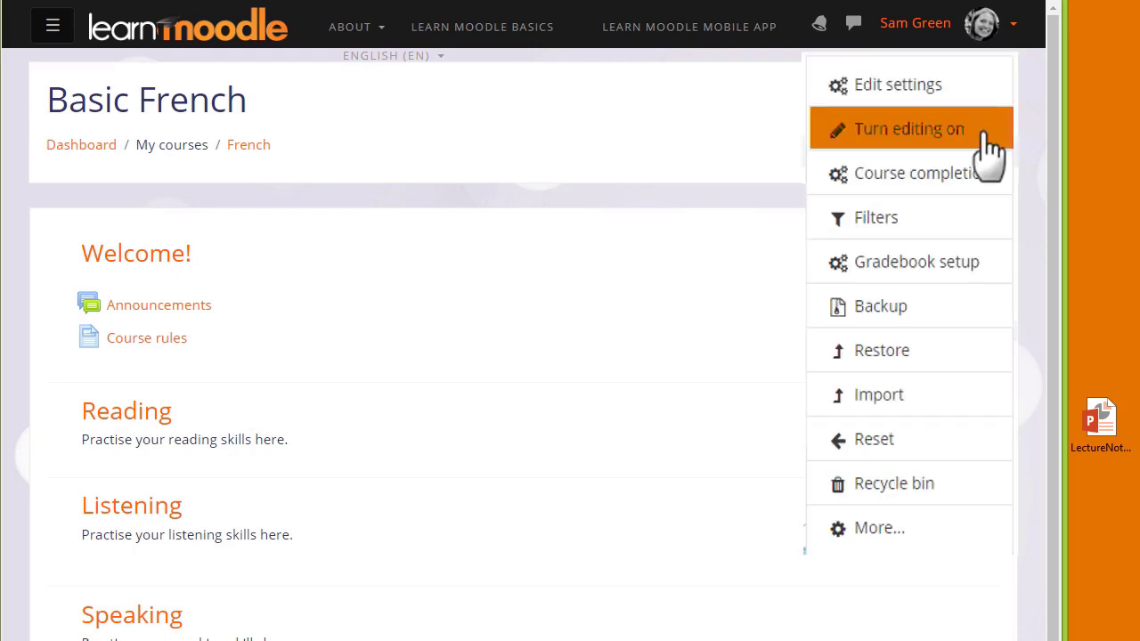
left_click(909, 129)
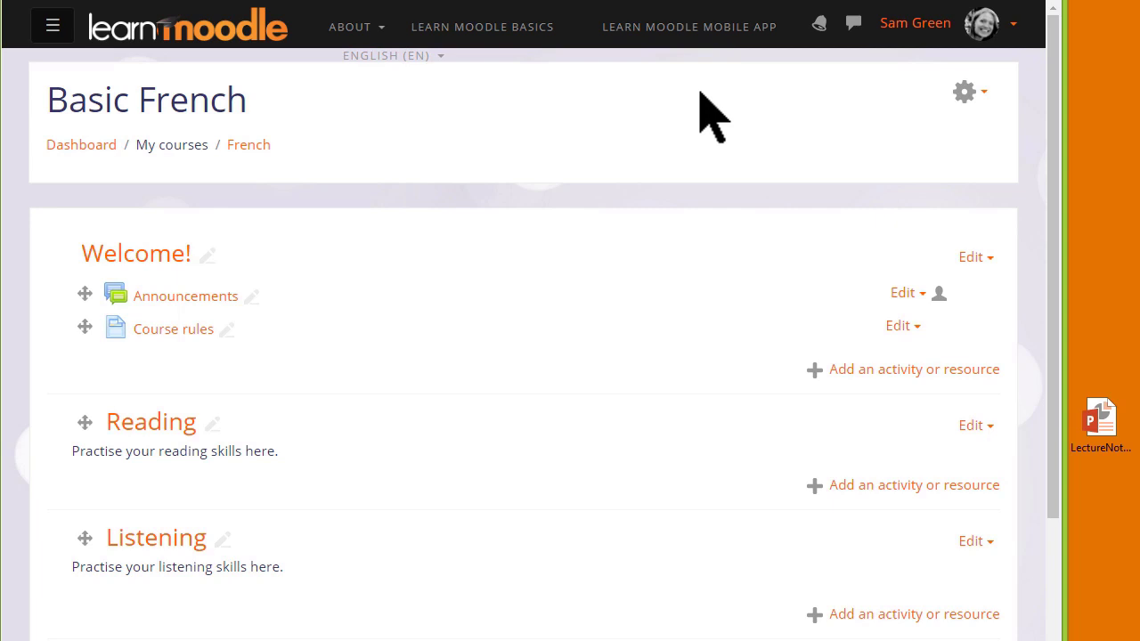
mouse_move(1131, 481)
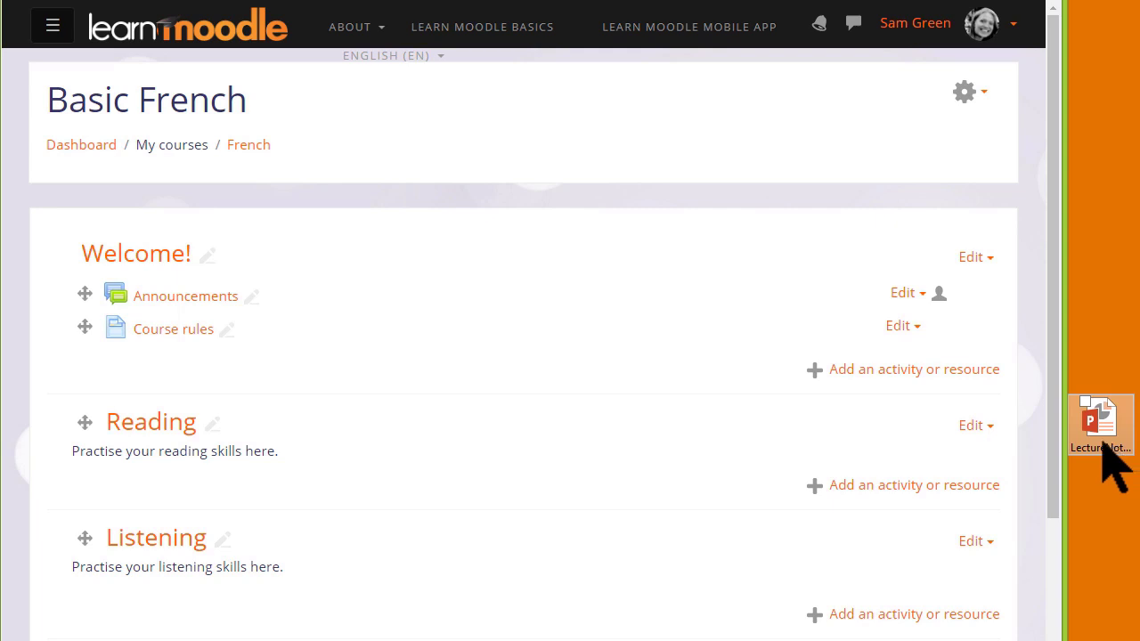
- Drop the LectureNotes file from the desktop into the Listening section
scroll("down", 3)
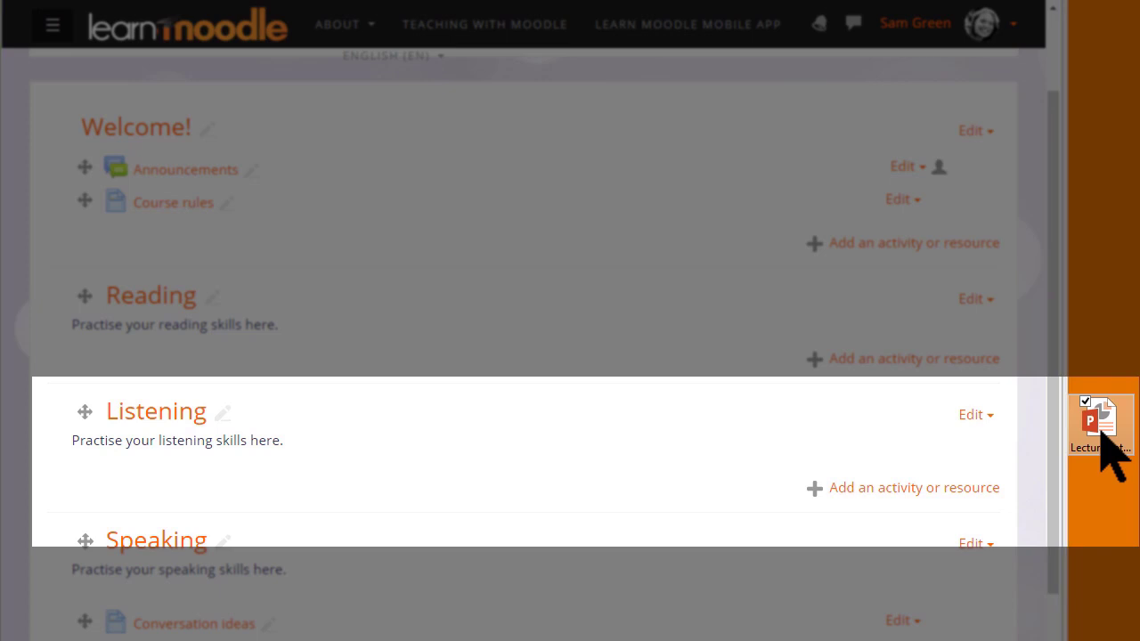
left_click_drag(1101, 424, 400, 491)
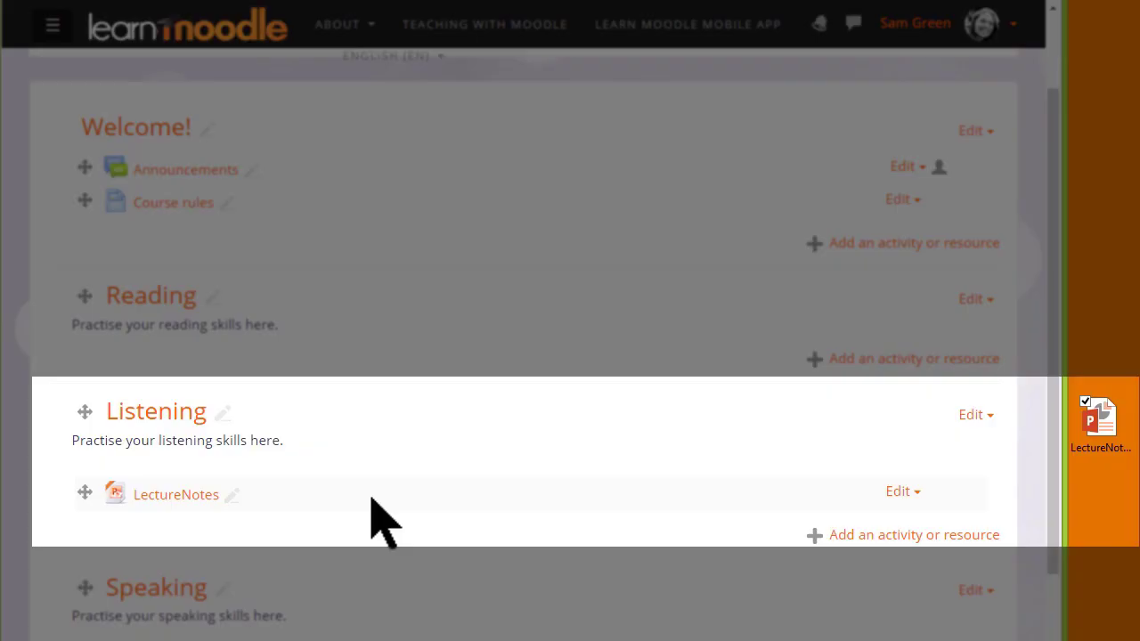
mouse_move(82, 495)
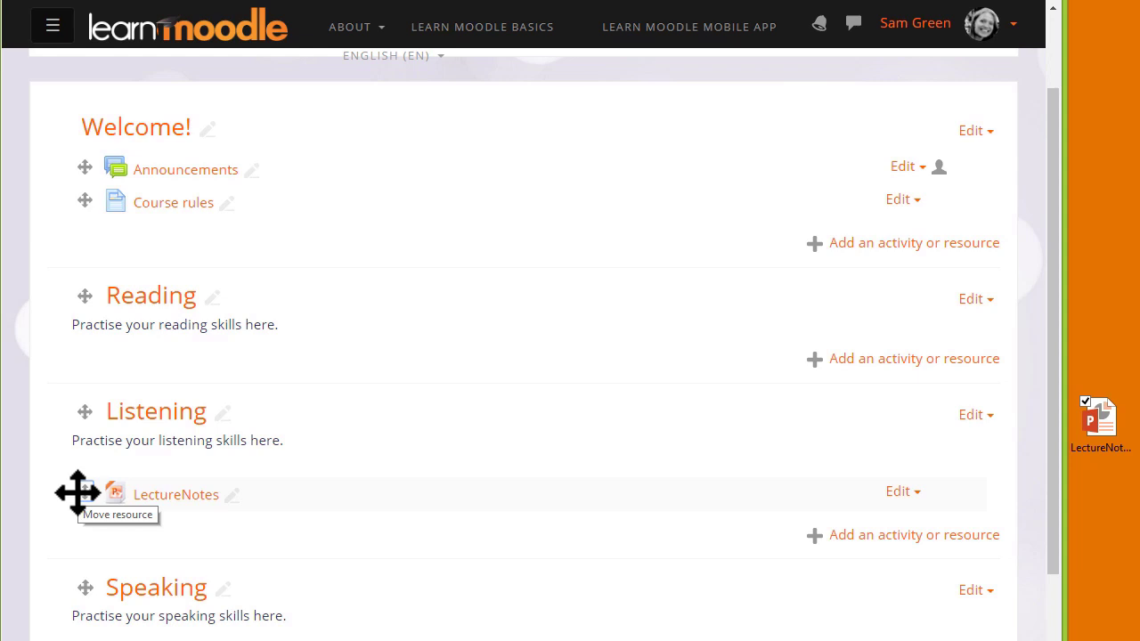
- Move LectureNotes to the top of the Reading section
left_click(78, 491)
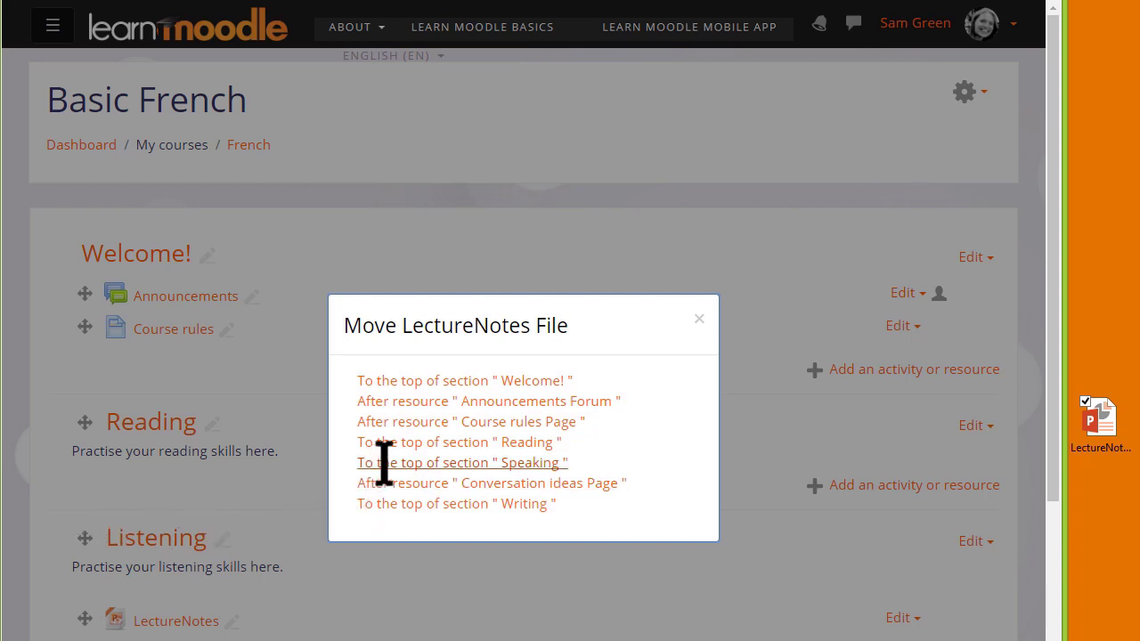
left_click(459, 442)
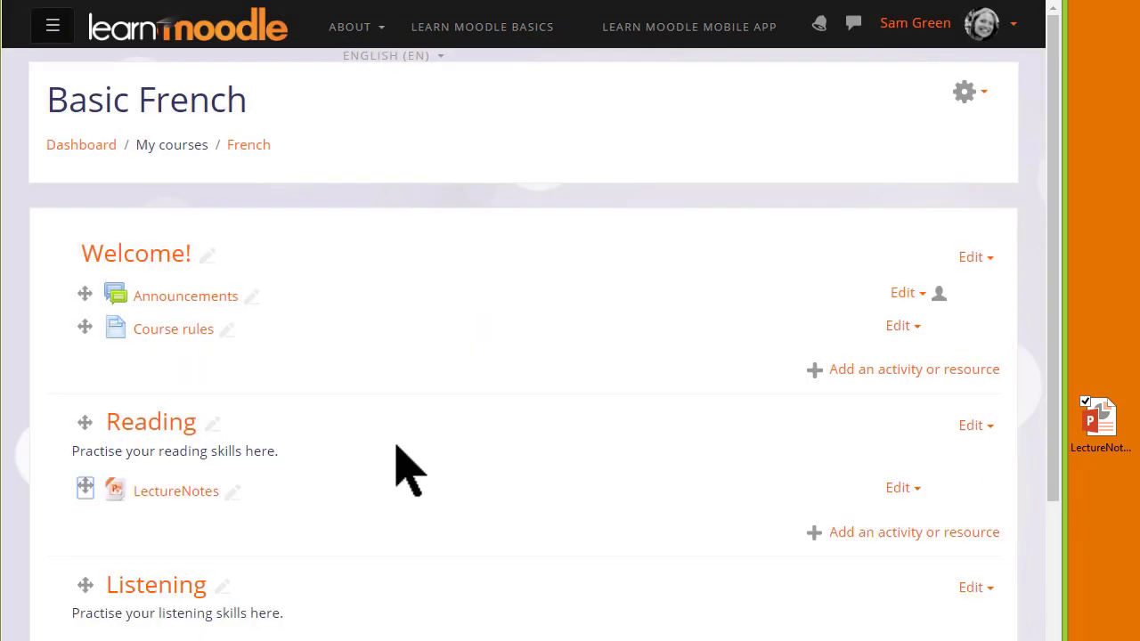
scroll("down", 3)
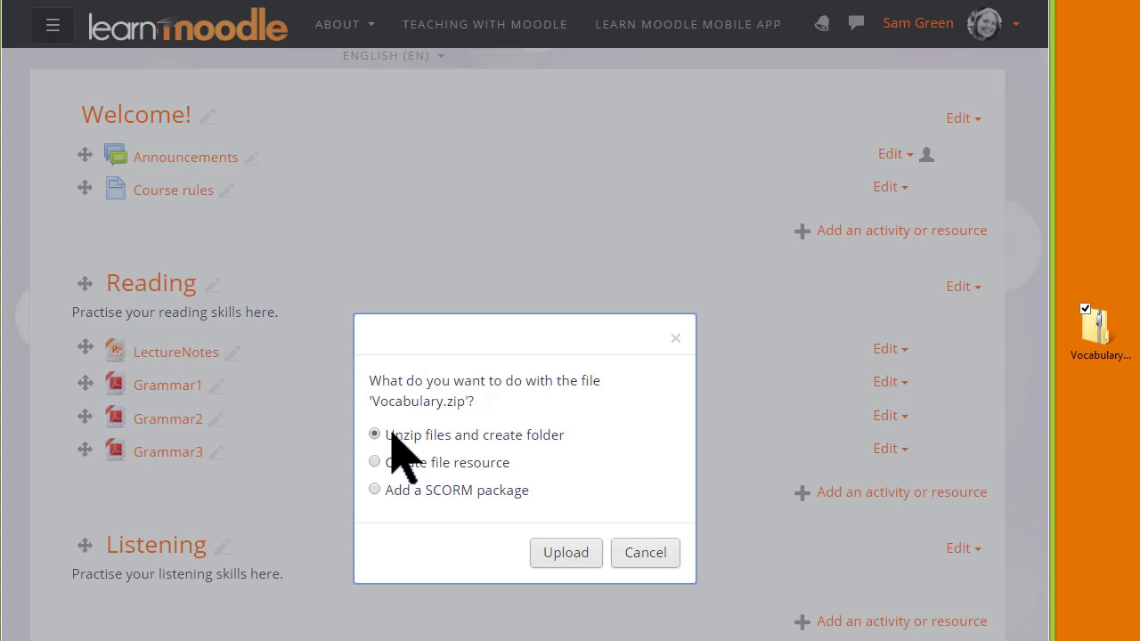
mouse_move(567, 552)
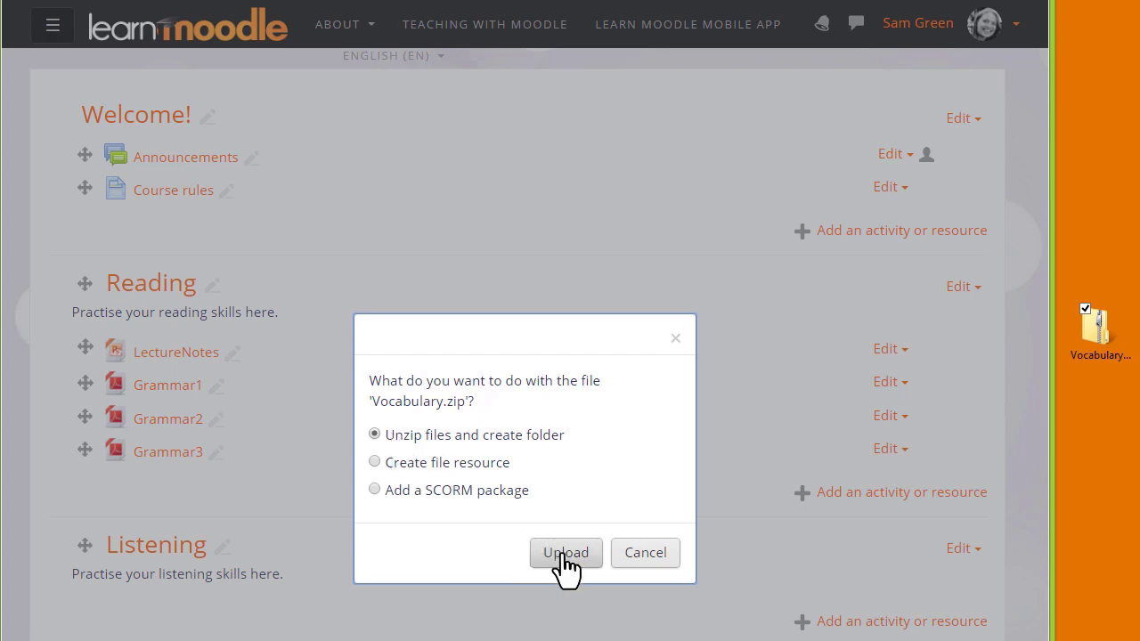
- Unzip Vocabulary.zip into a new Vocabulary folder in the Reading section
left_click(566, 552)
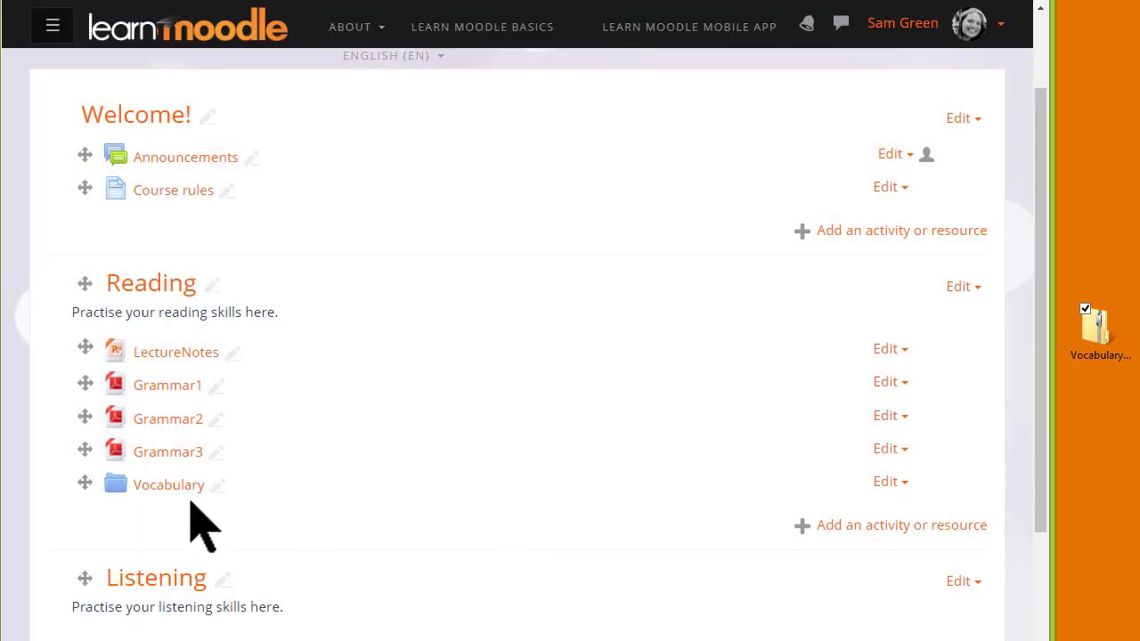